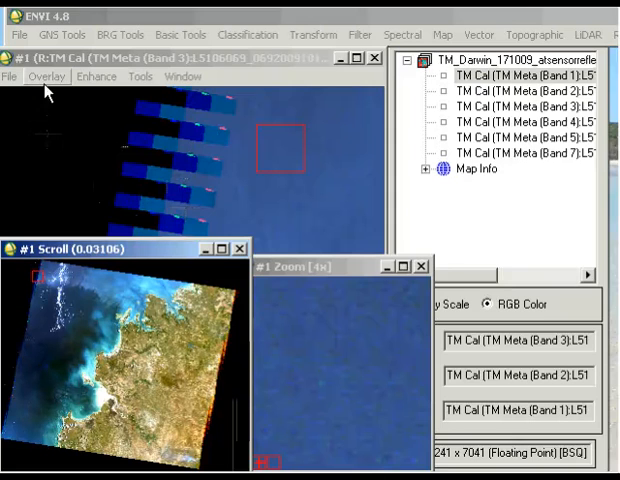
Bring up the ROI Tool from the #1 display's Overlay menu.
{"action": "left_click", "coordinate": [50, 76]}
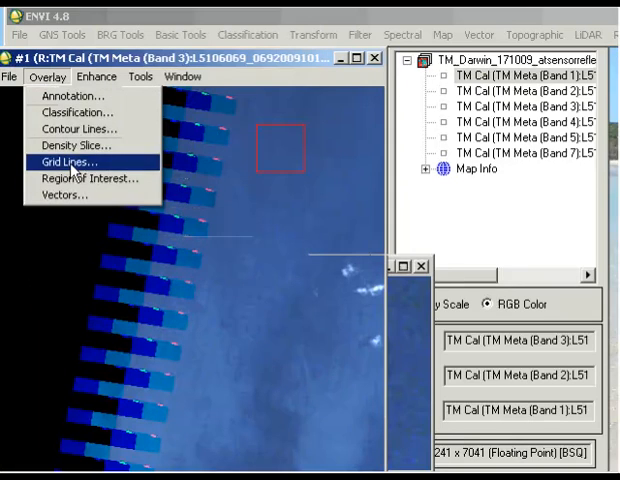
{"action": "left_click", "coordinate": [88, 178]}
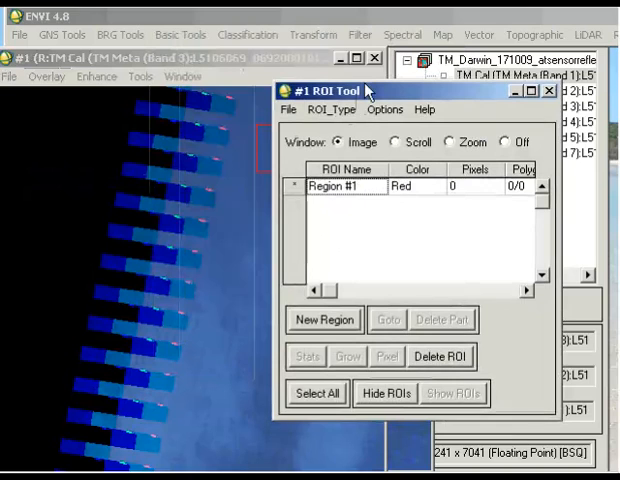
Restore mask.roi from the Ex4 folder, loading Region #1 with its points.
{"action": "left_click", "coordinate": [288, 108]}
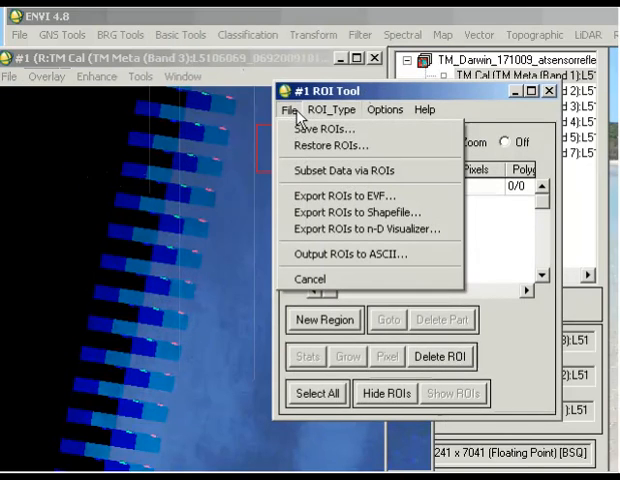
{"action": "mouse_move", "coordinate": [330, 144]}
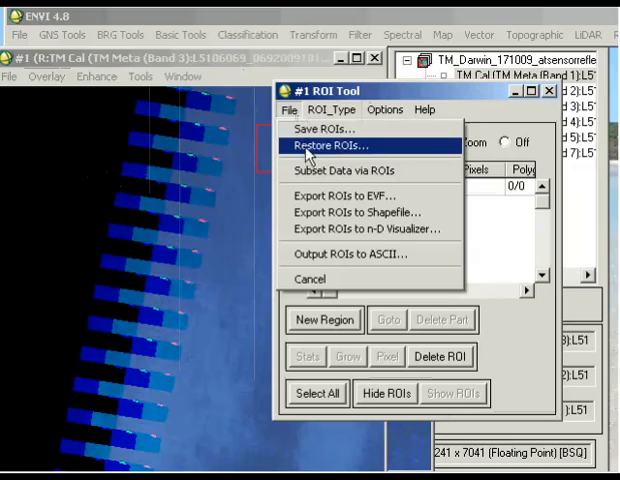
{"action": "left_click", "coordinate": [328, 146]}
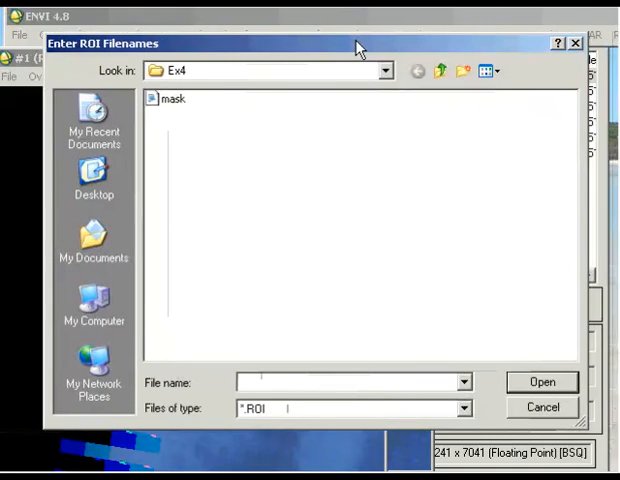
{"action": "mouse_move", "coordinate": [162, 104]}
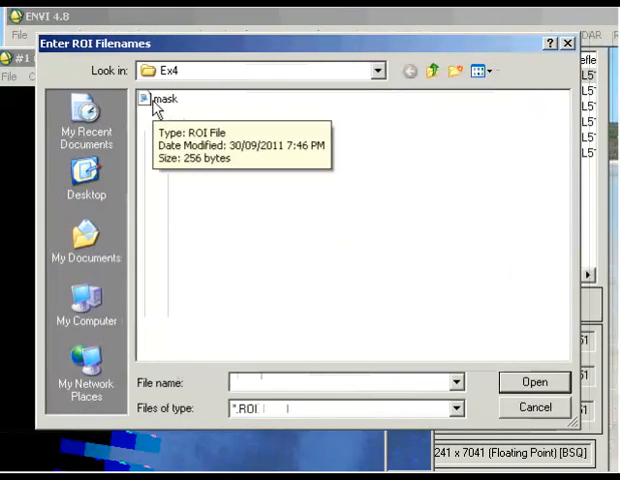
{"action": "left_click", "coordinate": [164, 100]}
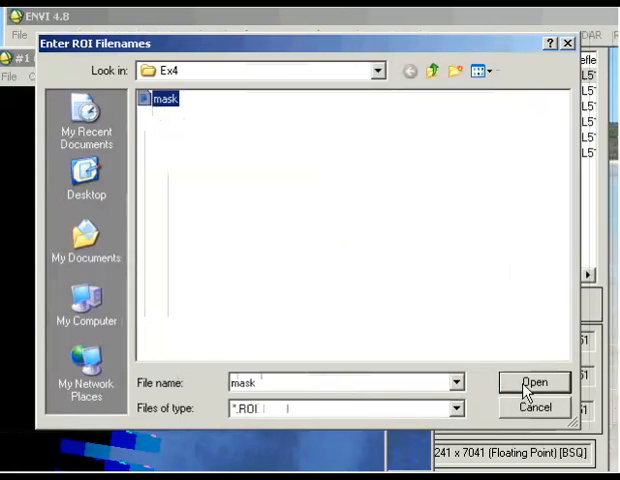
{"action": "left_click", "coordinate": [526, 384]}
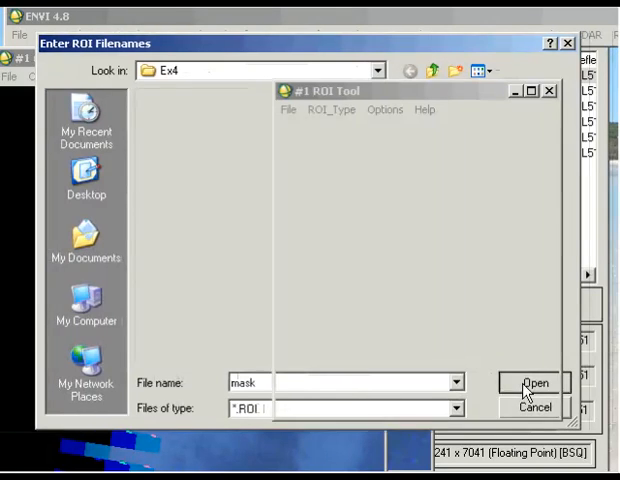
{"action": "left_click", "coordinate": [534, 384]}
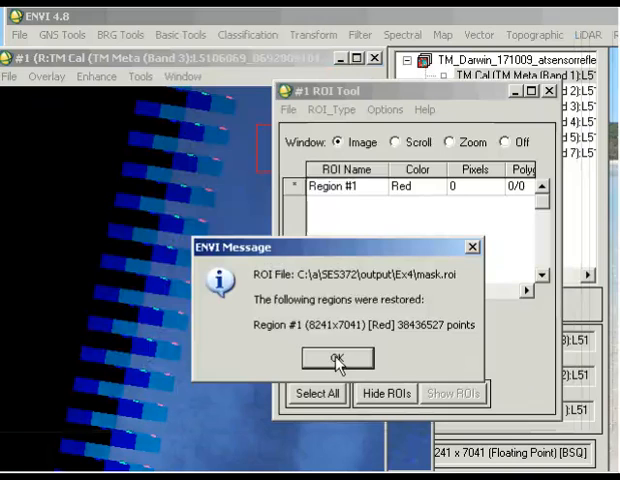
Dismiss the restore message and set the ROI Tool window to Off so the red mask overlays the image.
{"action": "left_click", "coordinate": [336, 360]}
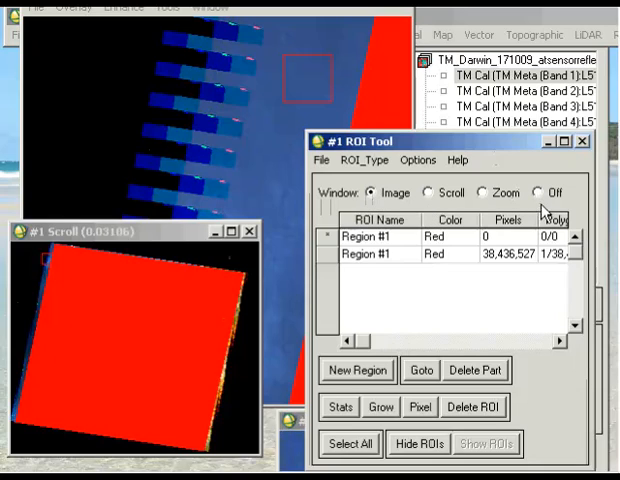
{"action": "left_click", "coordinate": [540, 192]}
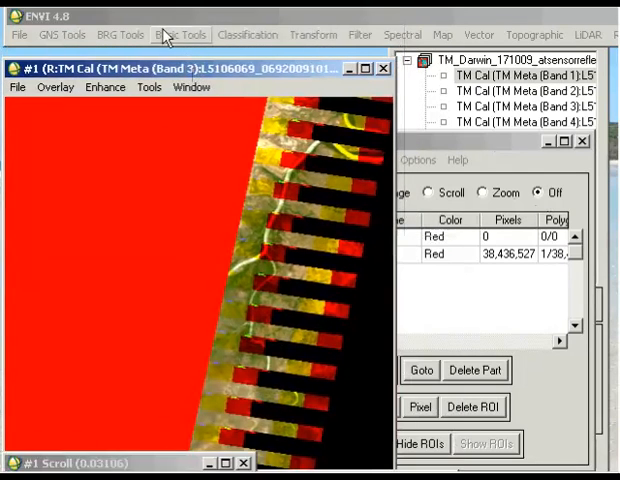
Start Subset Data via ROIs with the TM_Darwin reflectance file as input.
{"action": "left_click", "coordinate": [180, 30]}
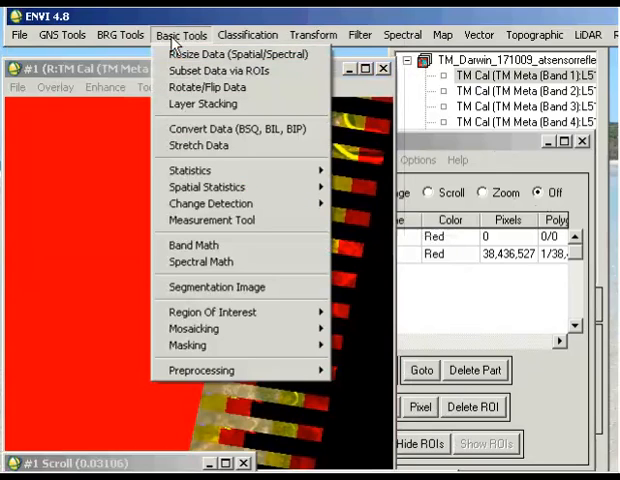
{"action": "left_click", "coordinate": [210, 72]}
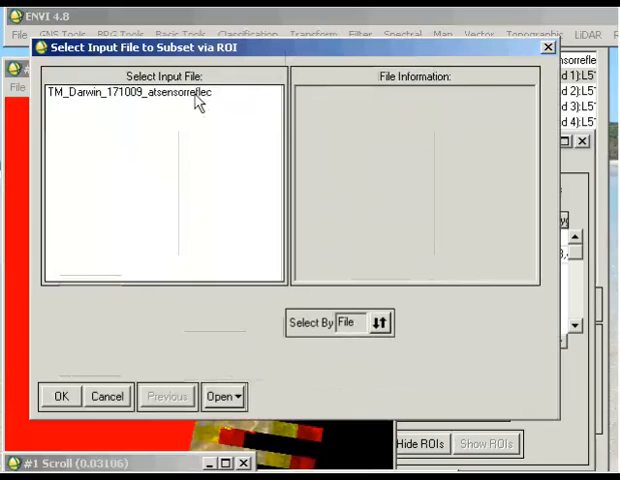
{"action": "left_click", "coordinate": [136, 92]}
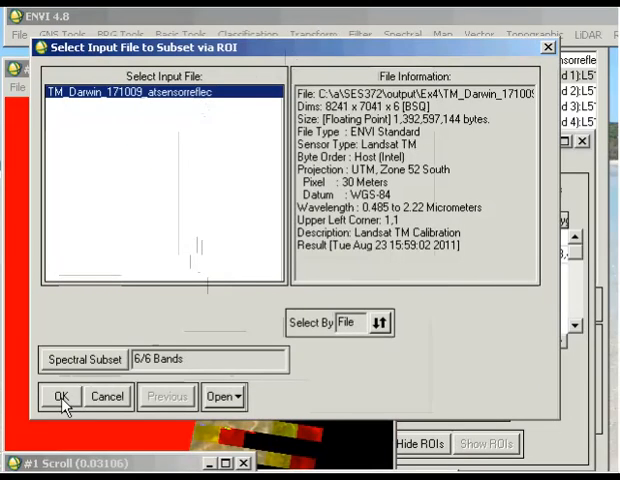
{"action": "left_click", "coordinate": [60, 396]}
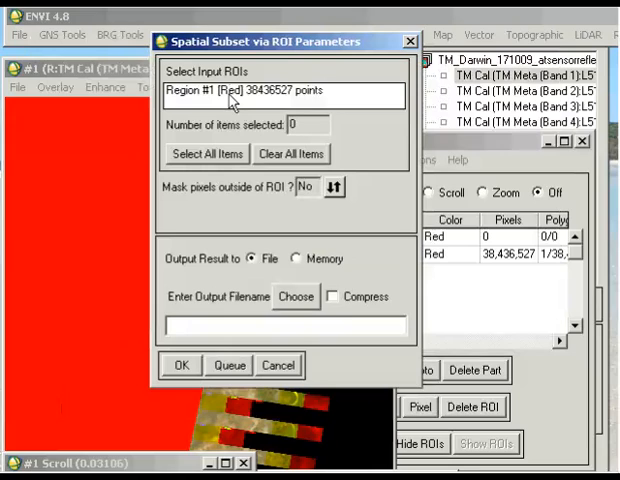
Run the subset on Region #1 with outside pixels masked and background value NaN.
{"action": "left_click", "coordinate": [260, 90]}
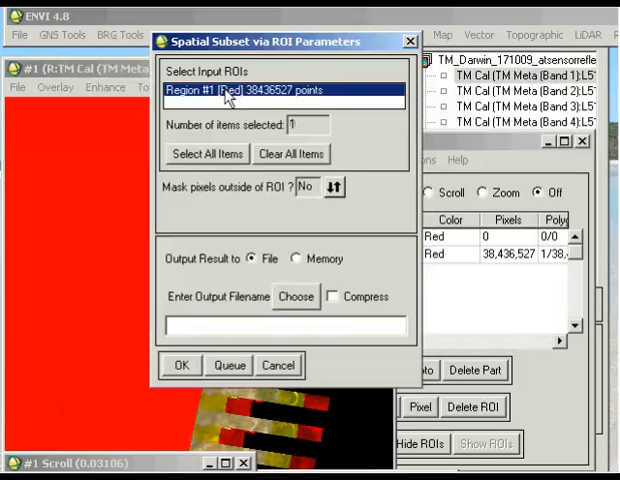
{"action": "mouse_move", "coordinate": [204, 196]}
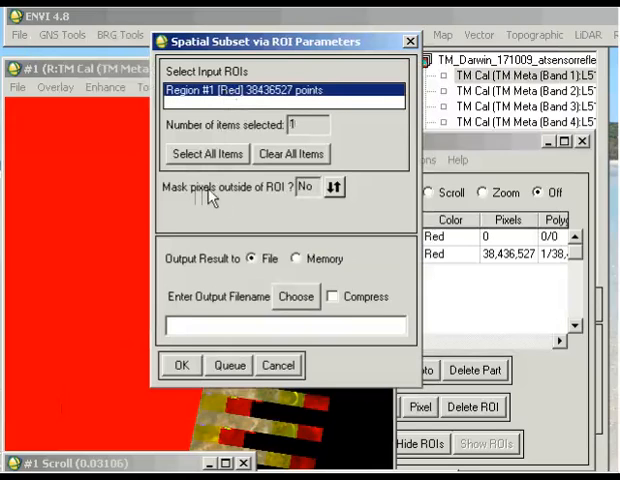
{"action": "mouse_move", "coordinate": [228, 200]}
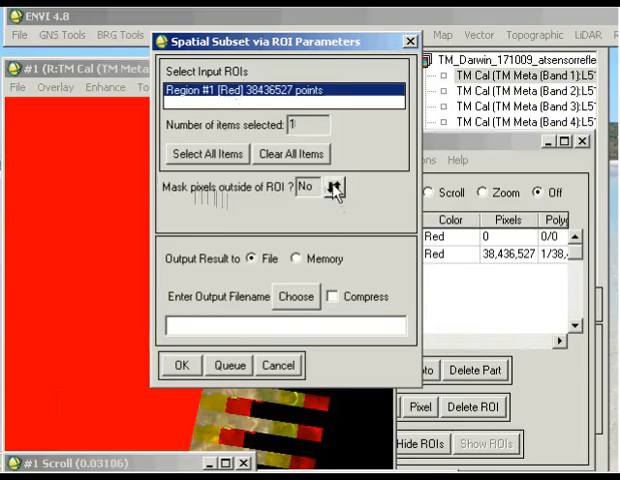
{"action": "left_click", "coordinate": [334, 188]}
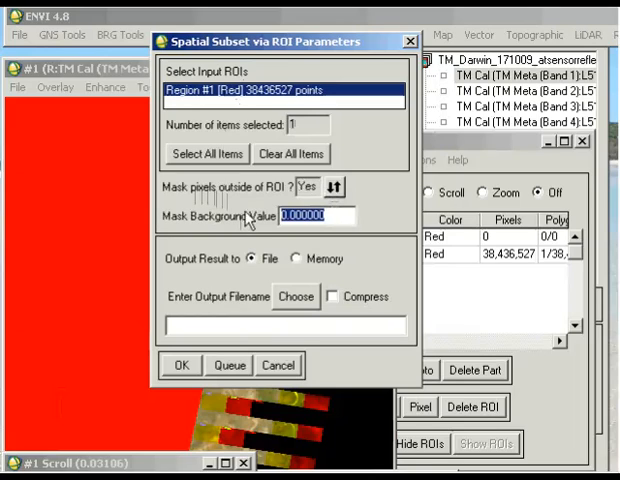
{"action": "type", "text": "NaN"}
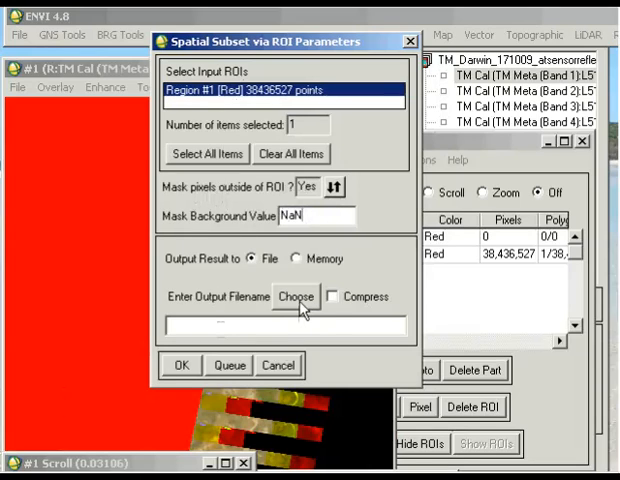
{"action": "mouse_move", "coordinate": [182, 364]}
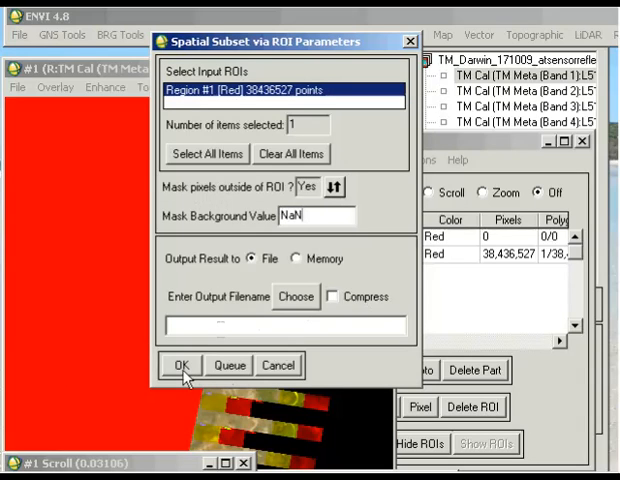
{"action": "left_click", "coordinate": [184, 364]}
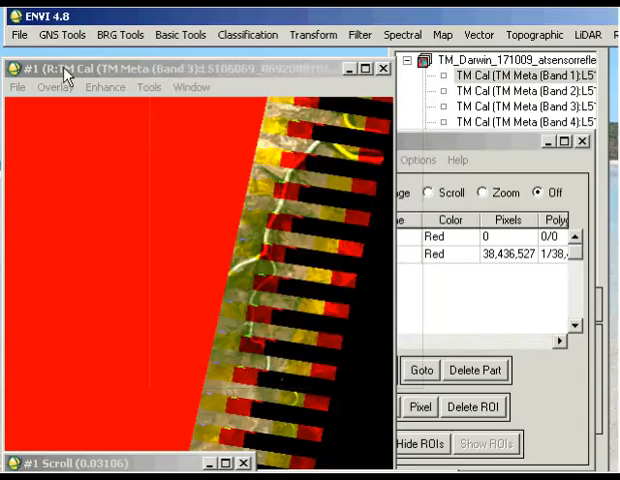
Load the ROI Mask TM Cal band from the Available Bands List into a new display.
{"action": "left_click", "coordinate": [14, 32]}
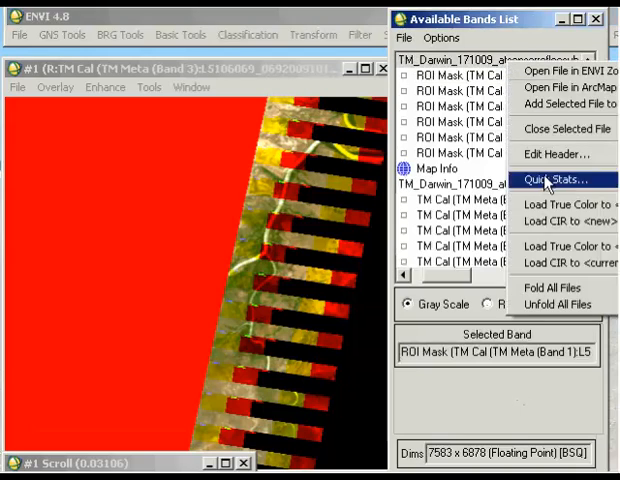
{"action": "left_click", "coordinate": [550, 180]}
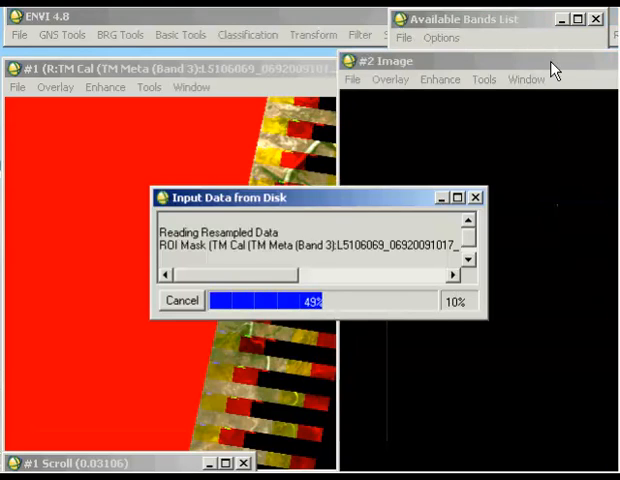